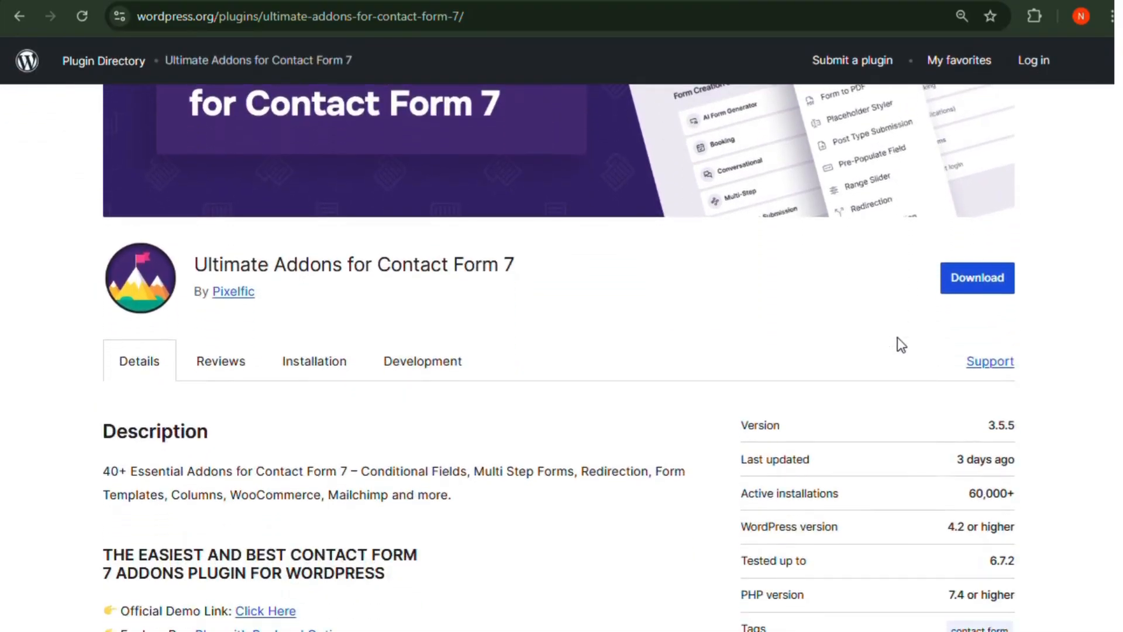
Scroll through the Free Addons (21) grid, then go to the Redirection for Contact Form 7 plugin page.
scroll(down, 3)
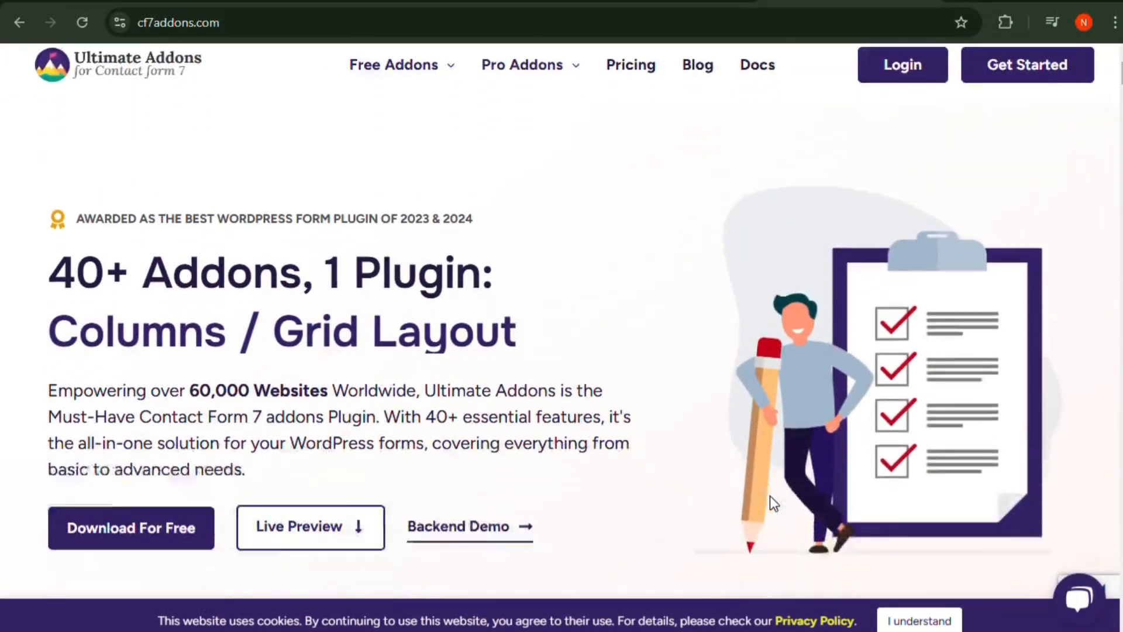
scroll(down, 3)
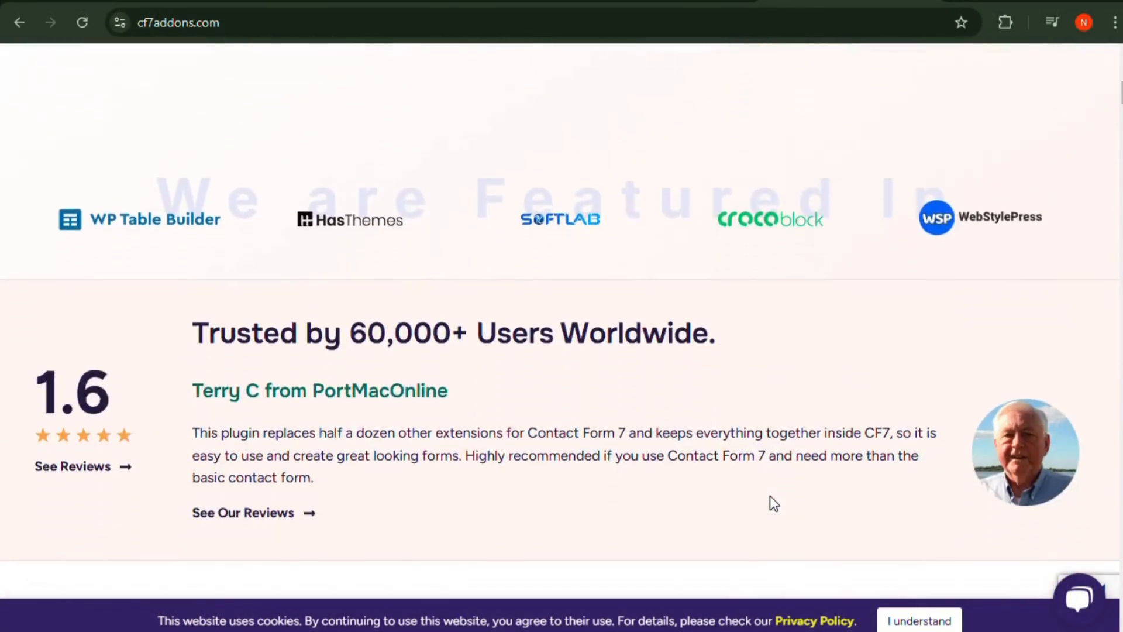
scroll(down, 3)
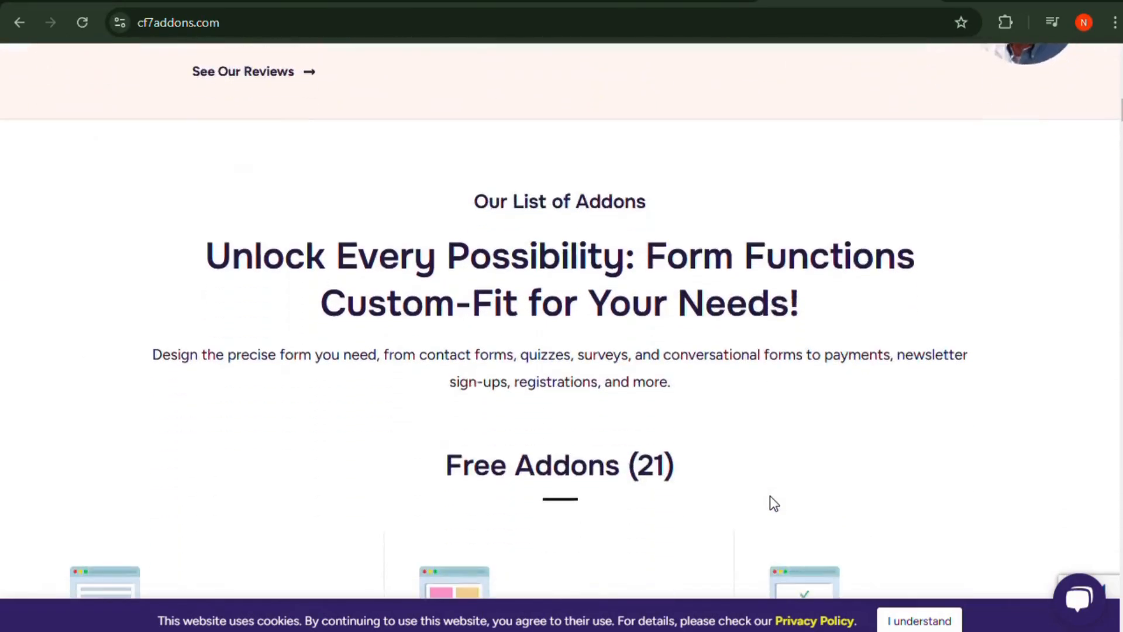
scroll(down, 3)
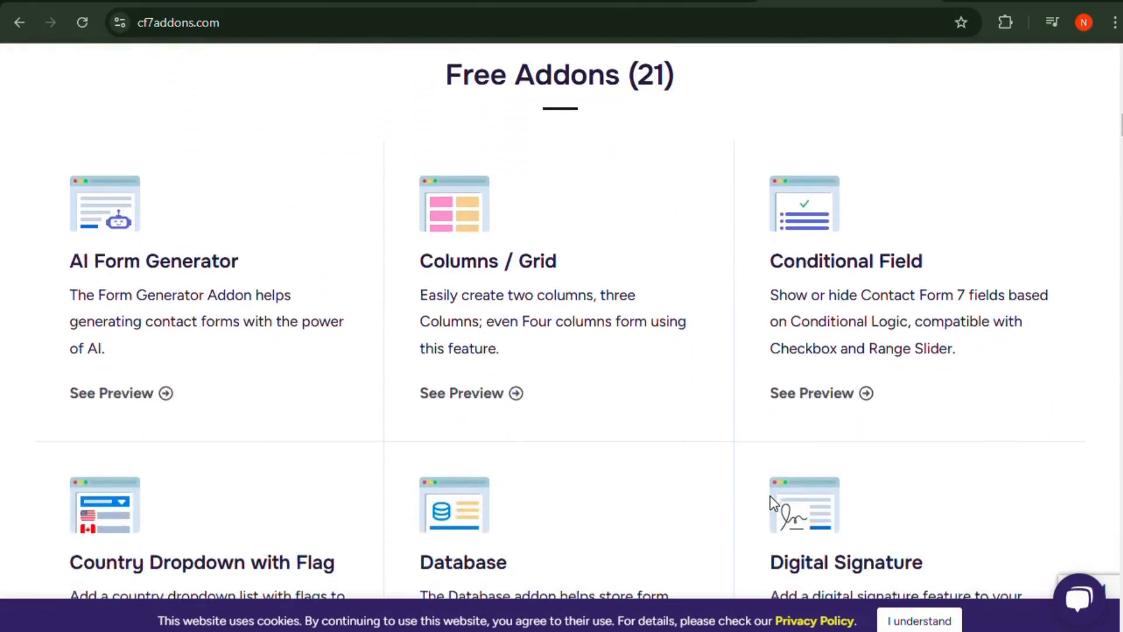
scroll(down, 3)
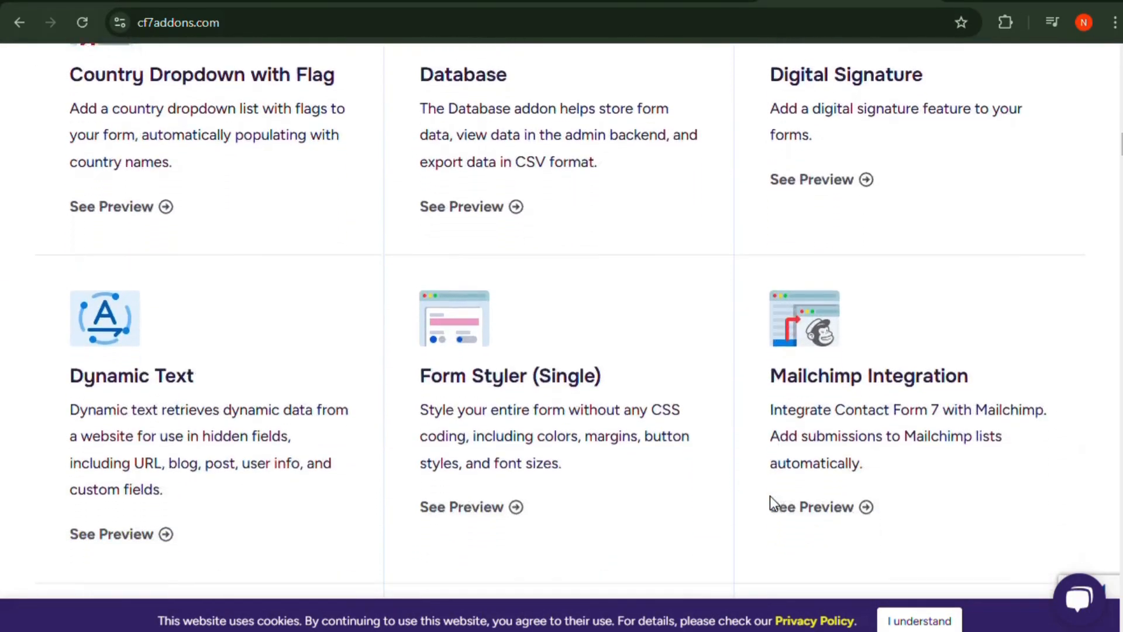
scroll(down, 3)
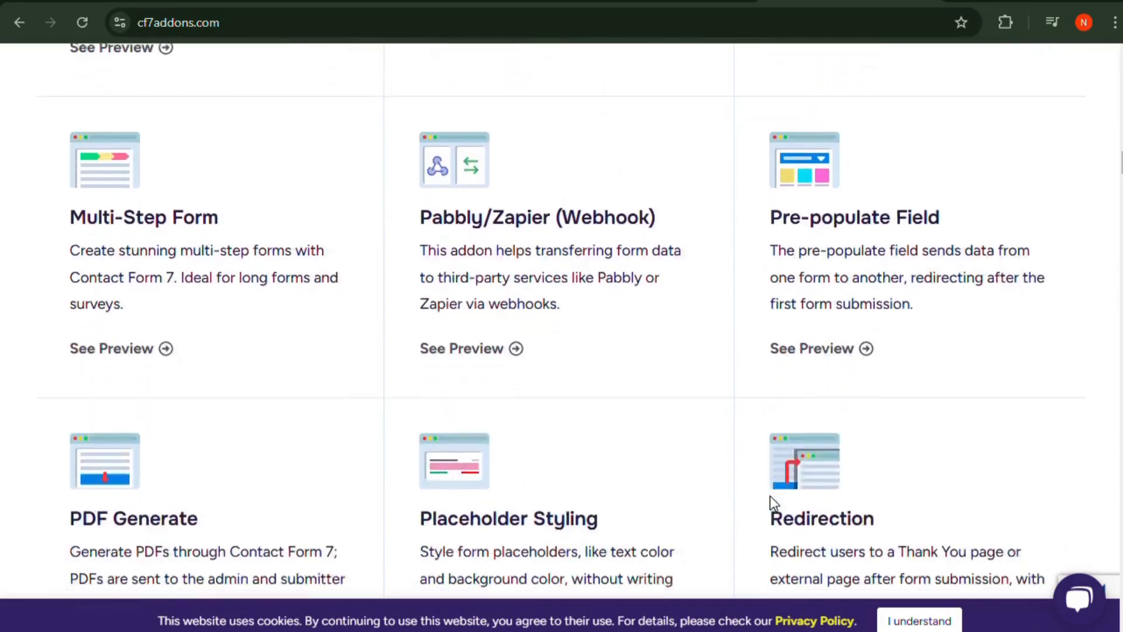
scroll(down, 3)
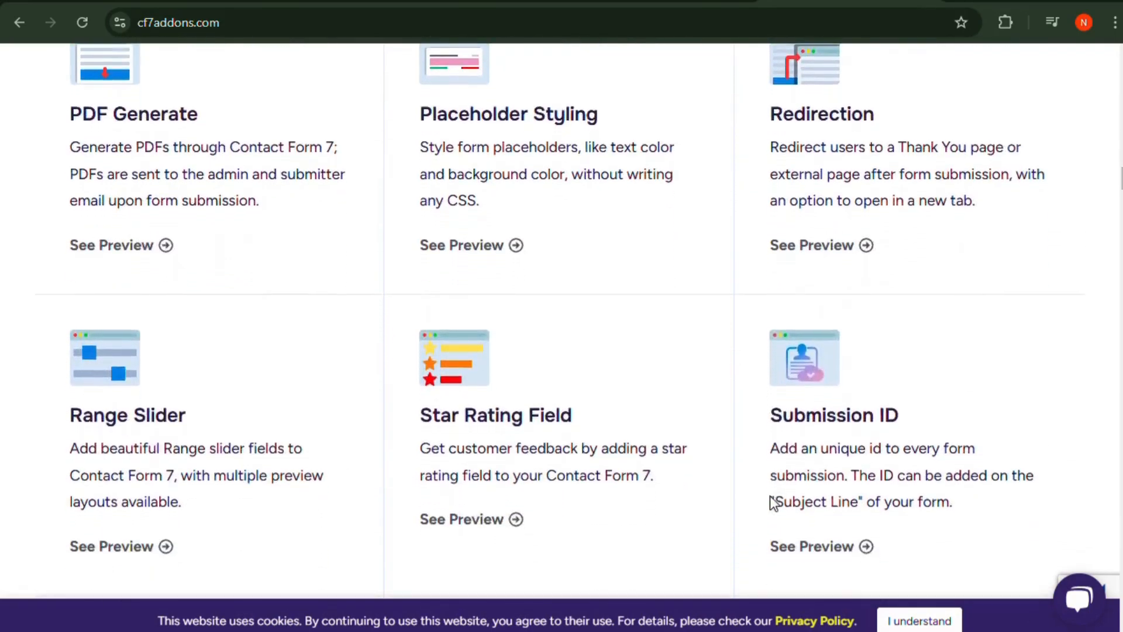
click(822, 244)
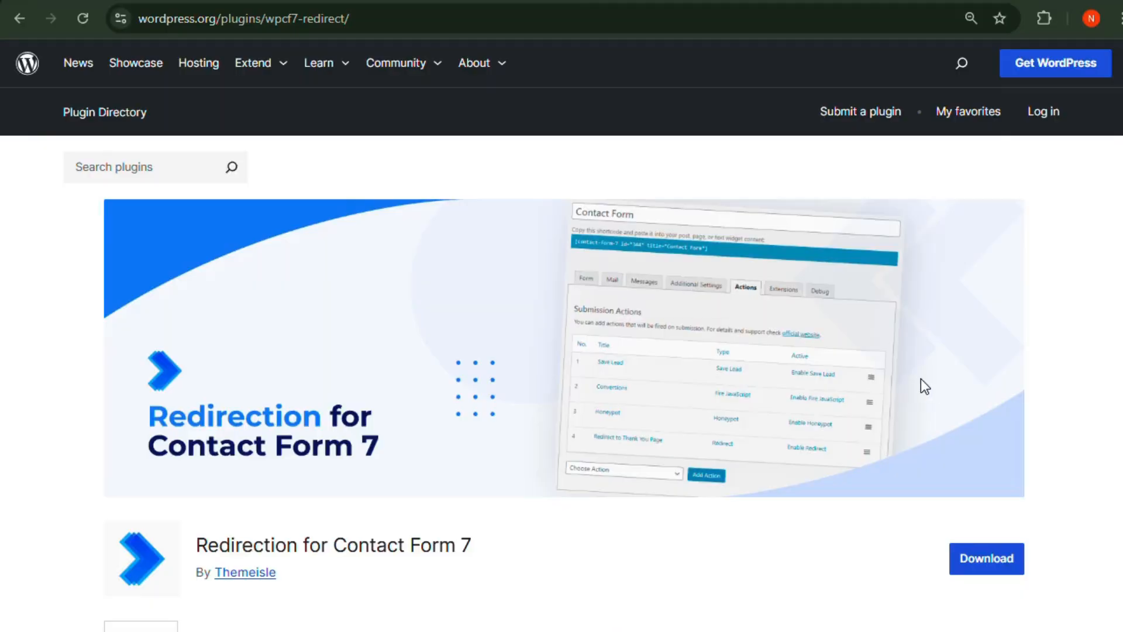
Scroll the wpcf7-redirect page past Helpful Links and through the docs to the Actions tab section.
scroll(down, 3)
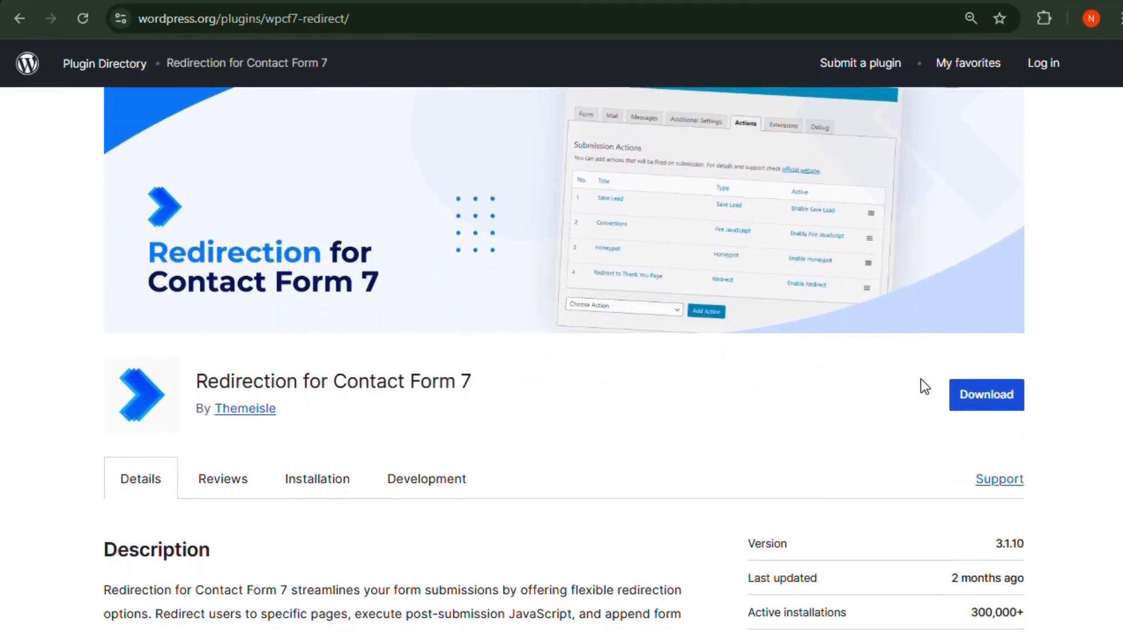
scroll(down, 3)
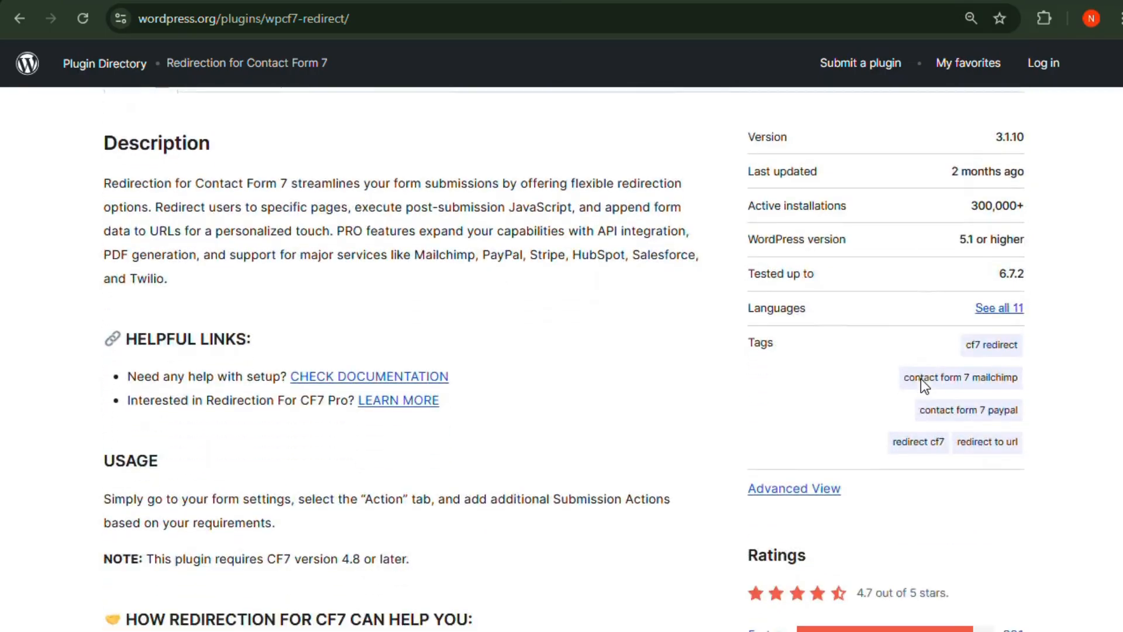
scroll(down, 3)
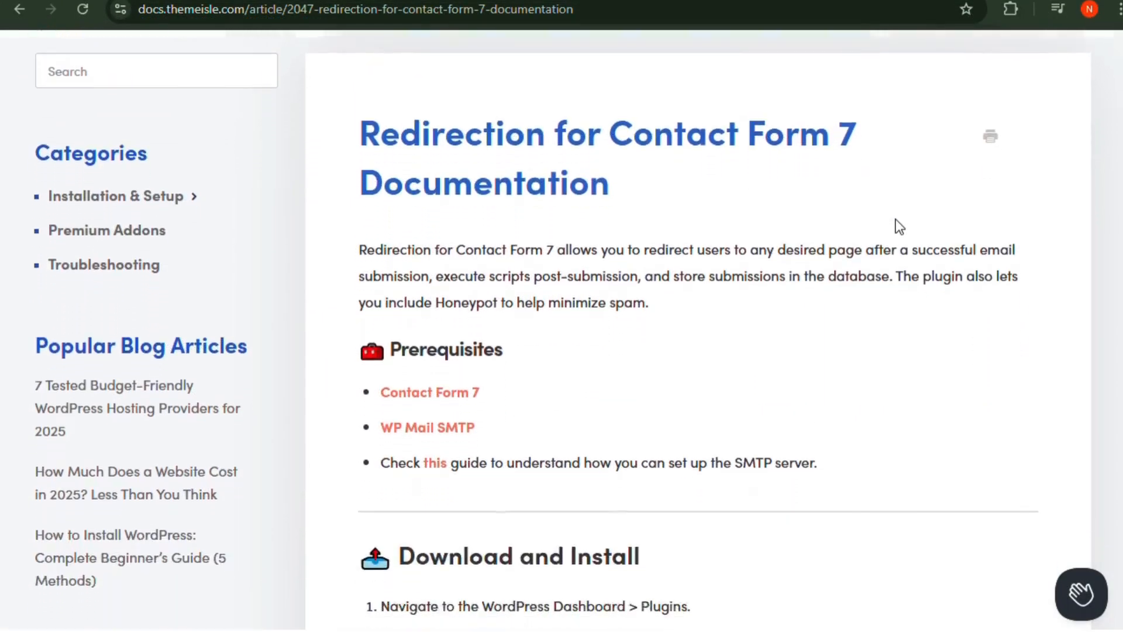
scroll(down, 3)
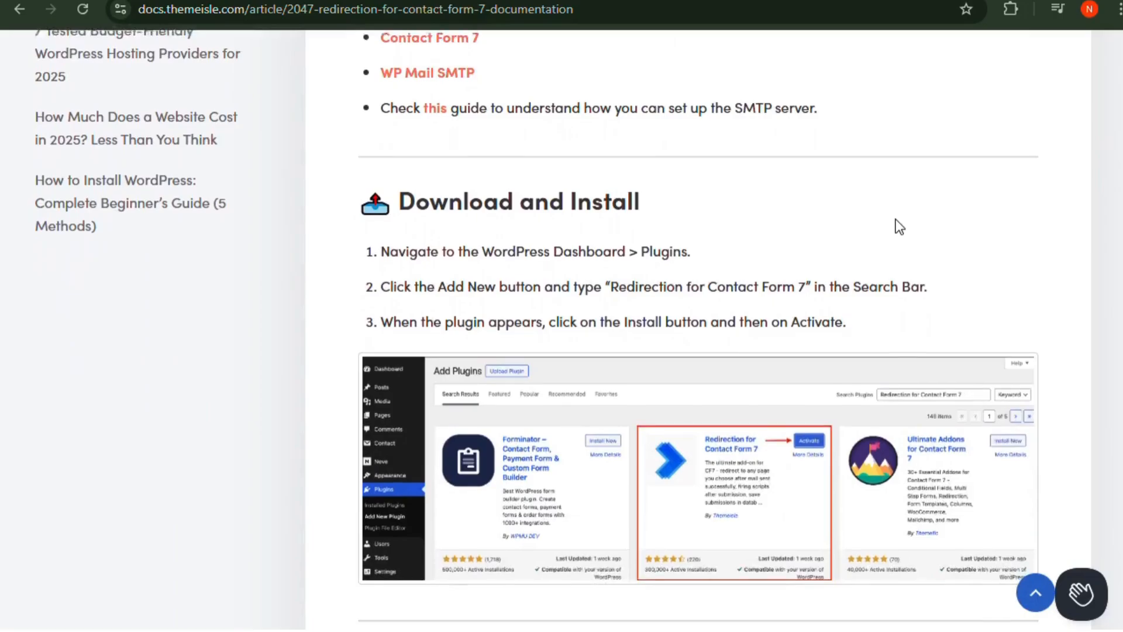
scroll(down, 3)
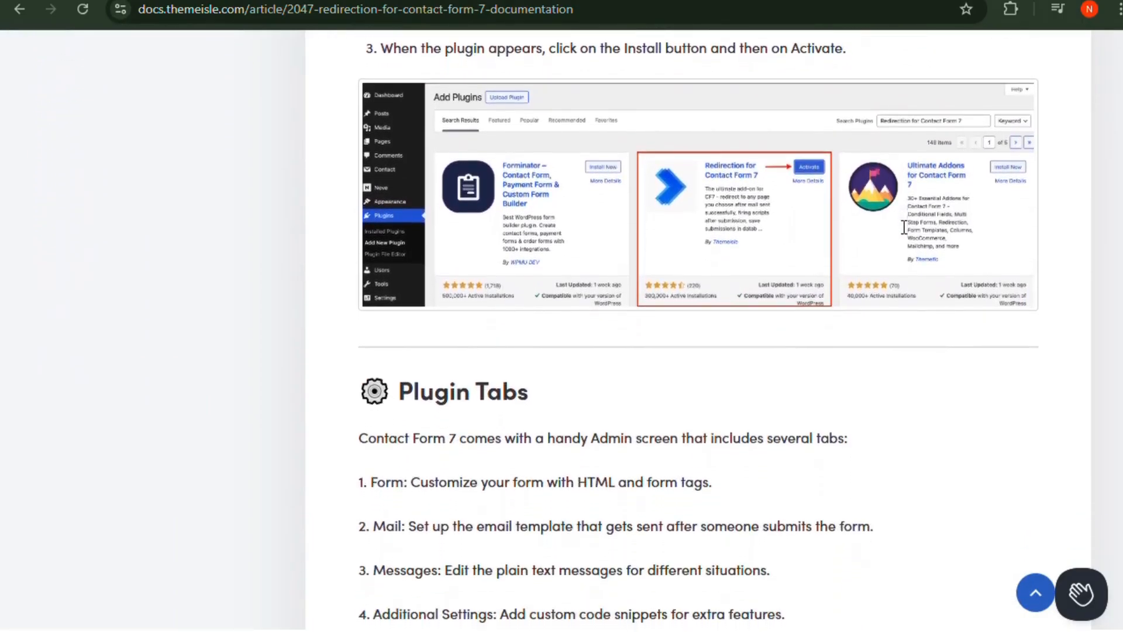
scroll(down, 3)
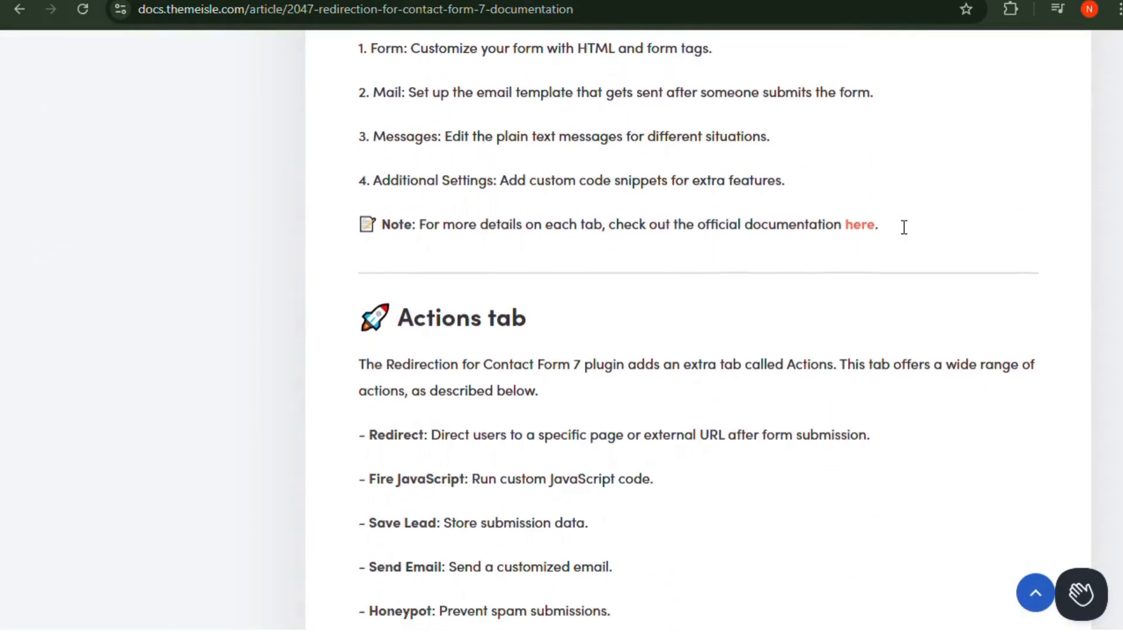
scroll(down, 3)
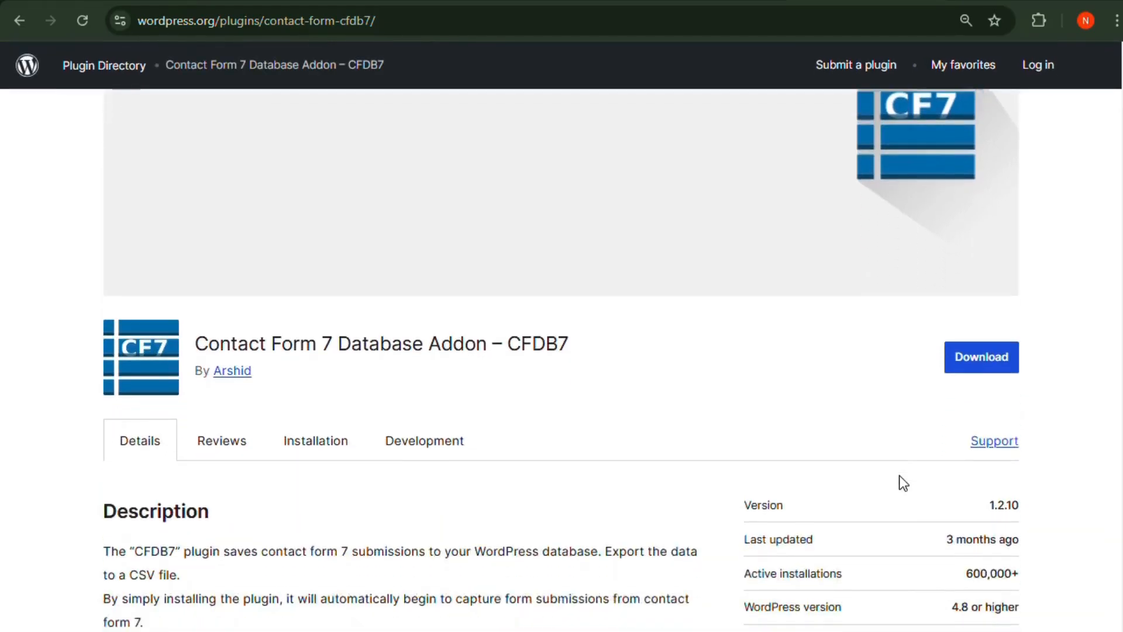
Scroll the CFDB7 listing past Visit Plugin and Other Plugins down to the subscribe footer.
scroll(down, 3)
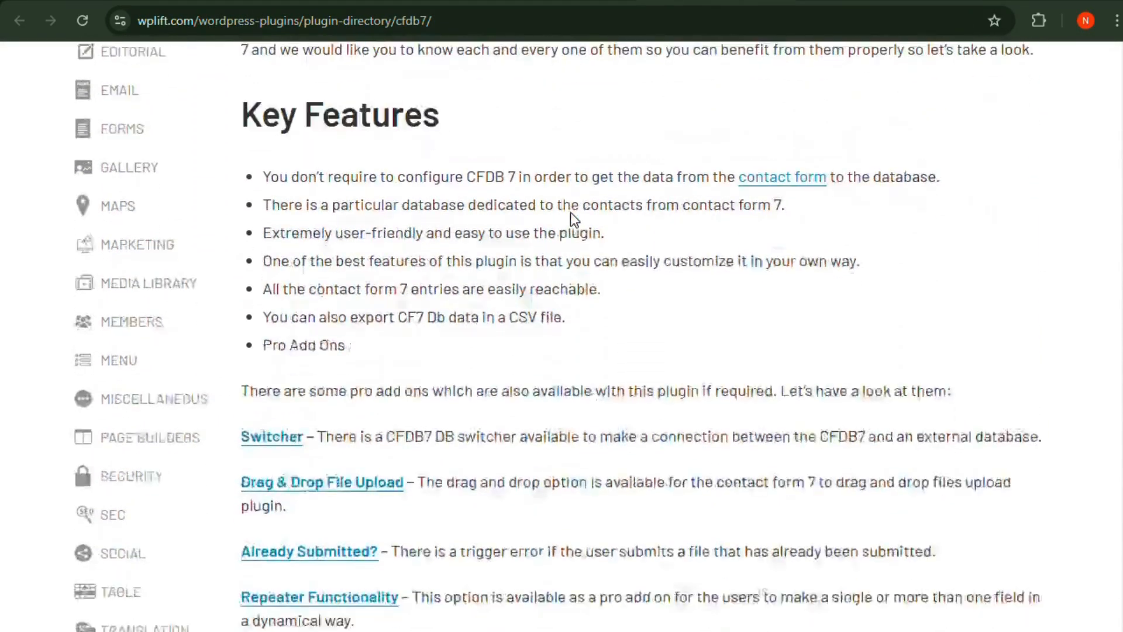
scroll(down, 3)
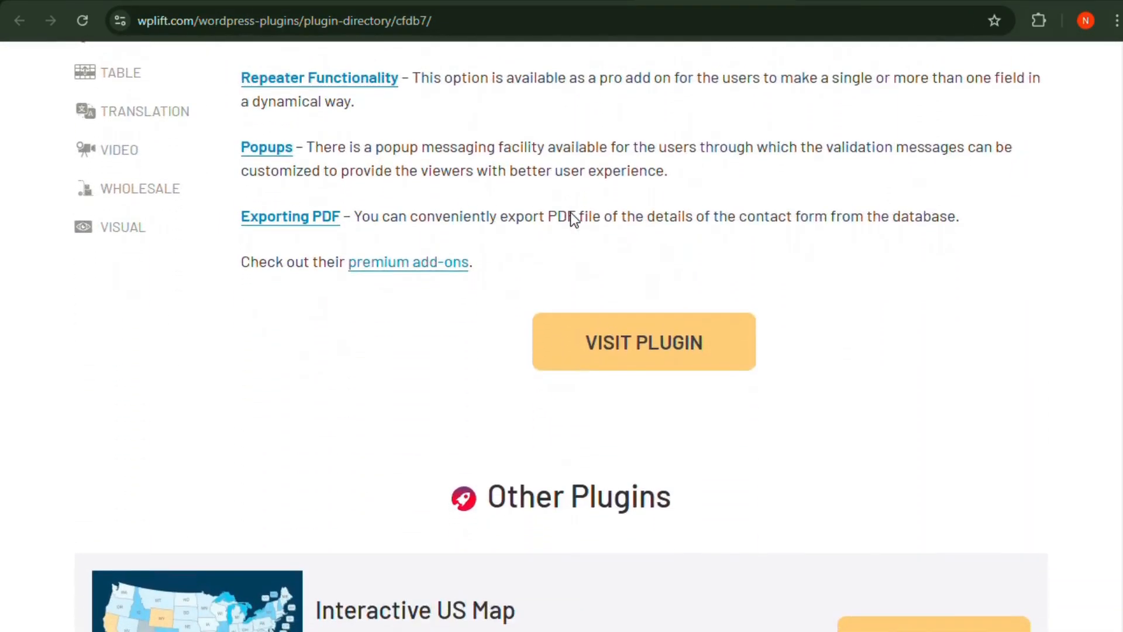
scroll(down, 3)
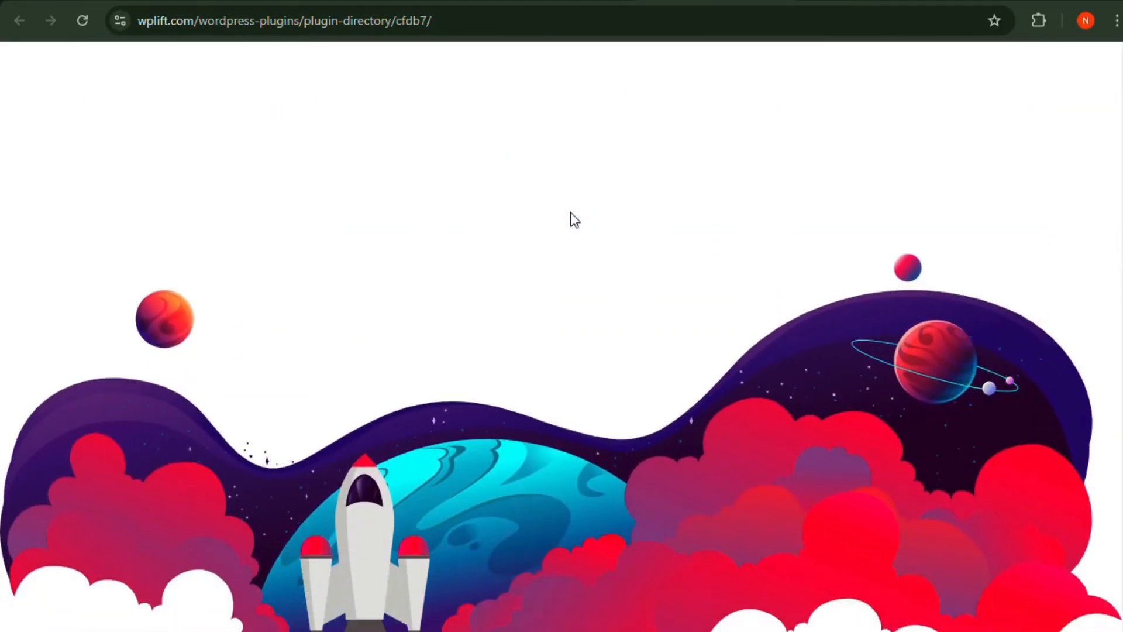
scroll(down, 3)
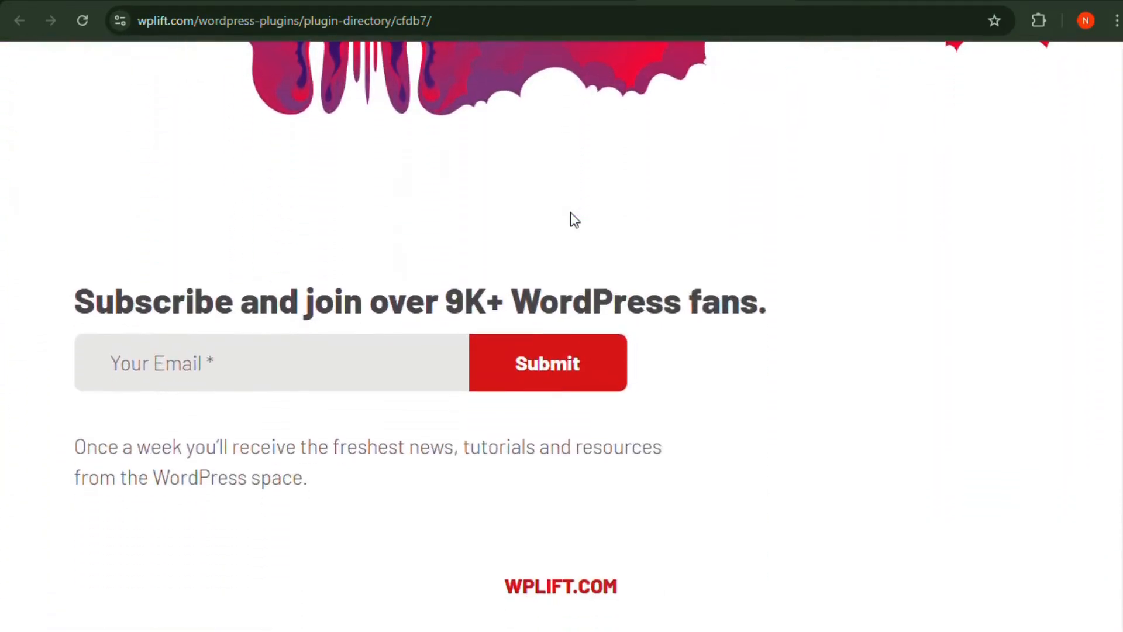
scroll(down, 3)
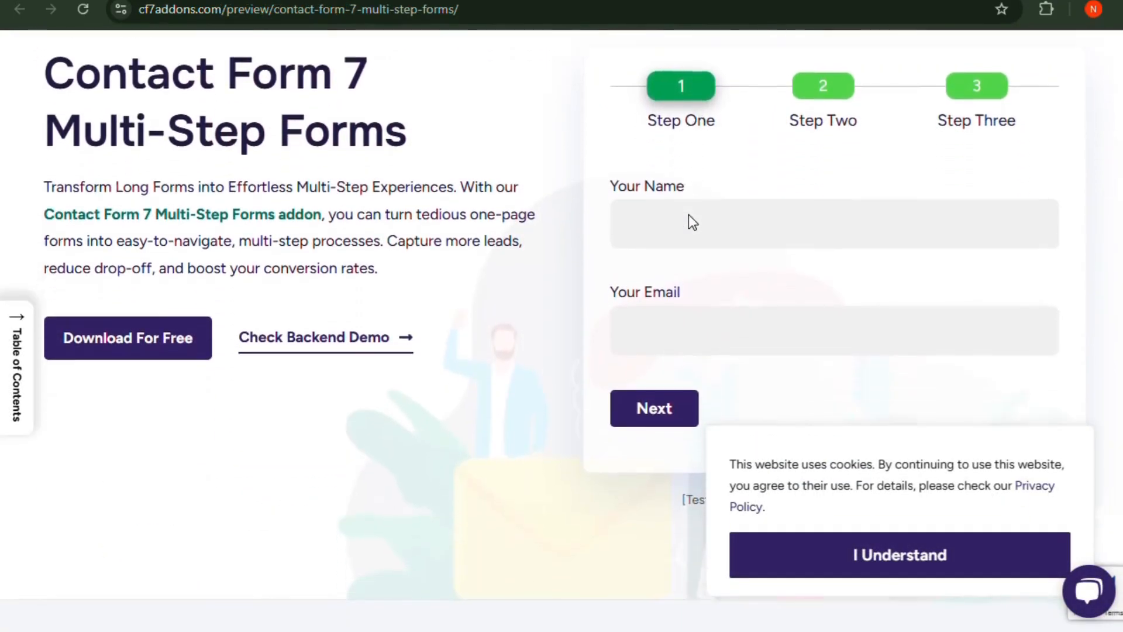
Scroll the Multi-Step Forms preview through its features to the Setup Guide and Form Code Sample.
scroll(down, 3)
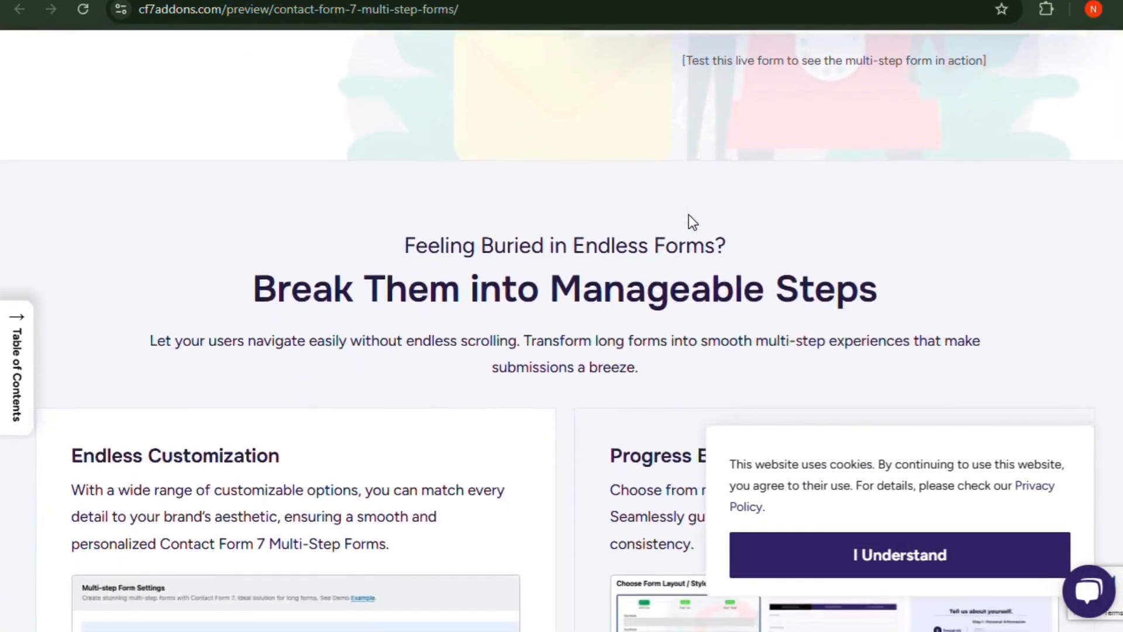
scroll(down, 3)
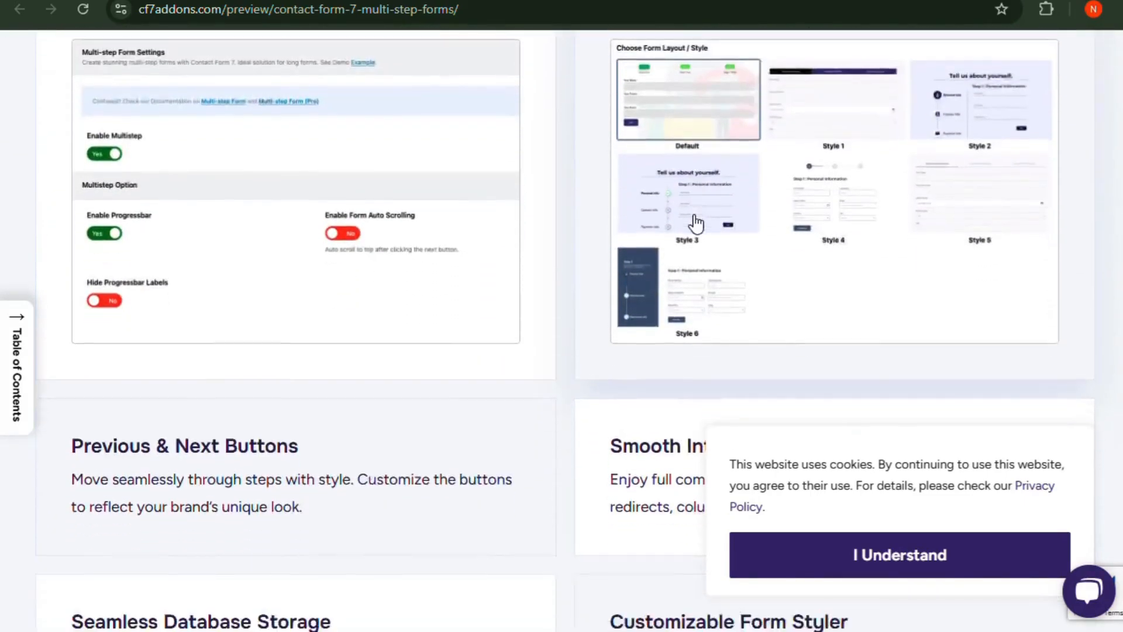
scroll(down, 3)
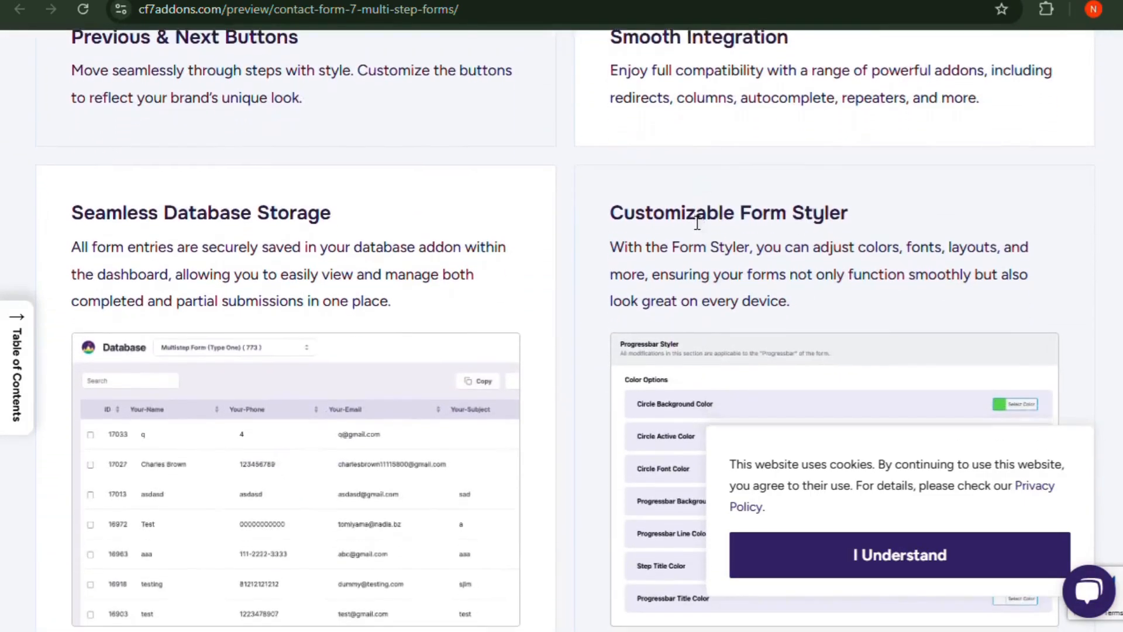
scroll(down, 3)
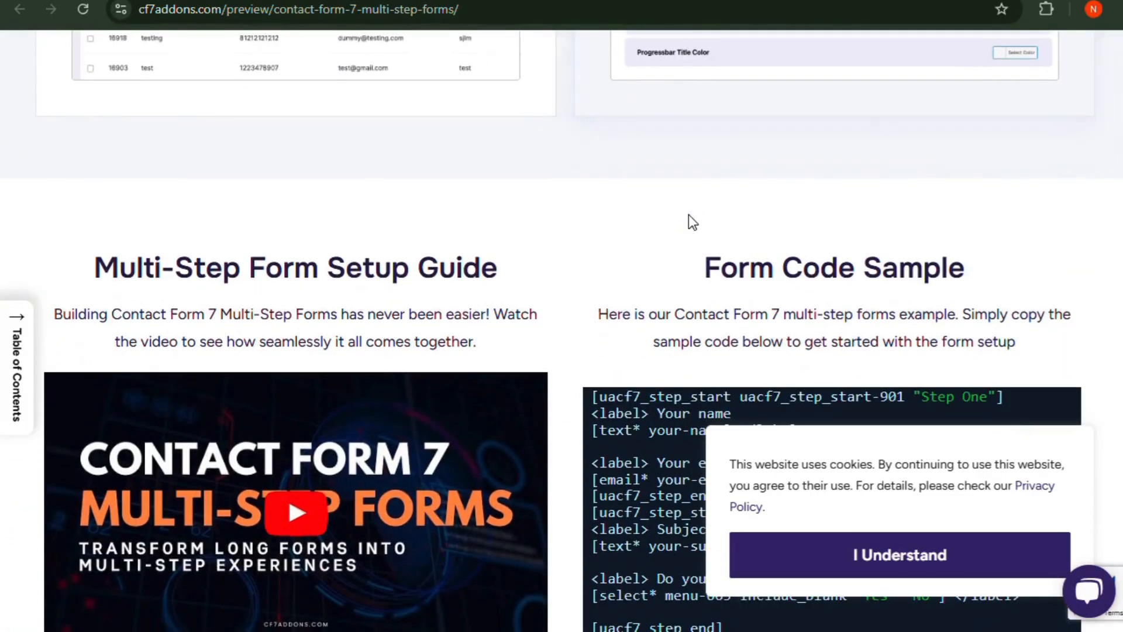
scroll(down, 3)
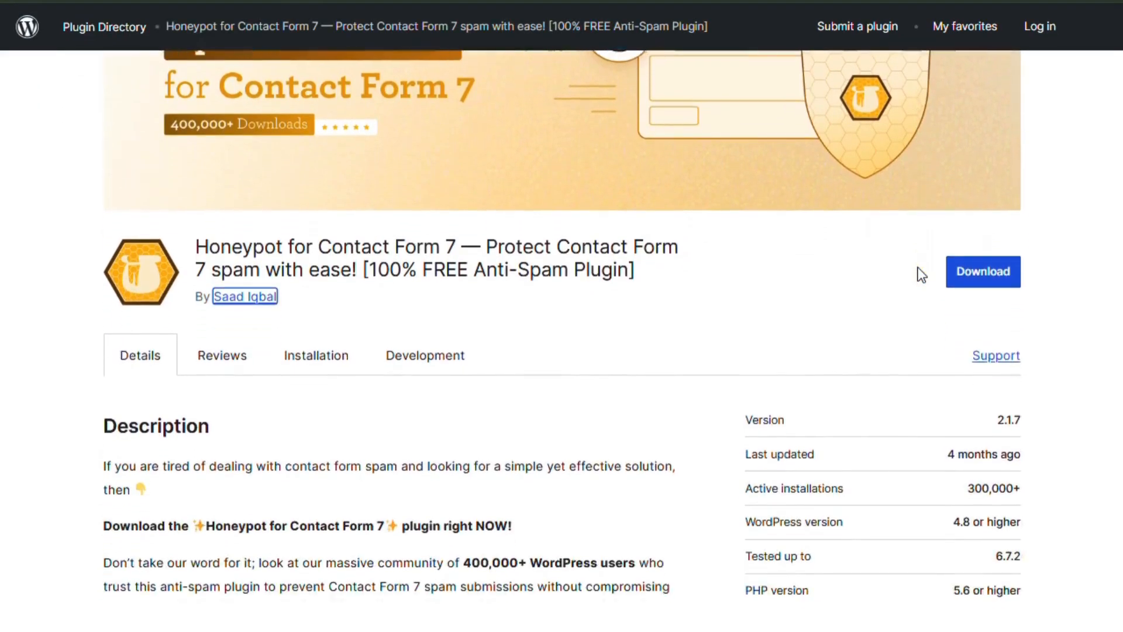
Scroll the Honeypot listing through Description, Ratings, Support and the reasons-to-install feature list.
scroll(down, 3)
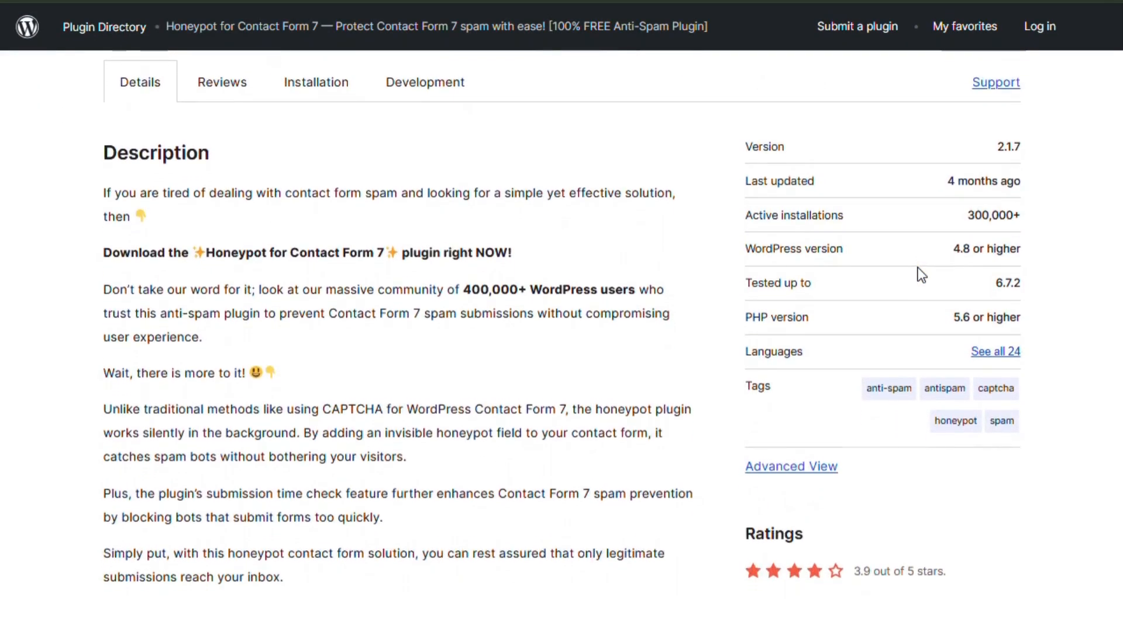
scroll(down, 3)
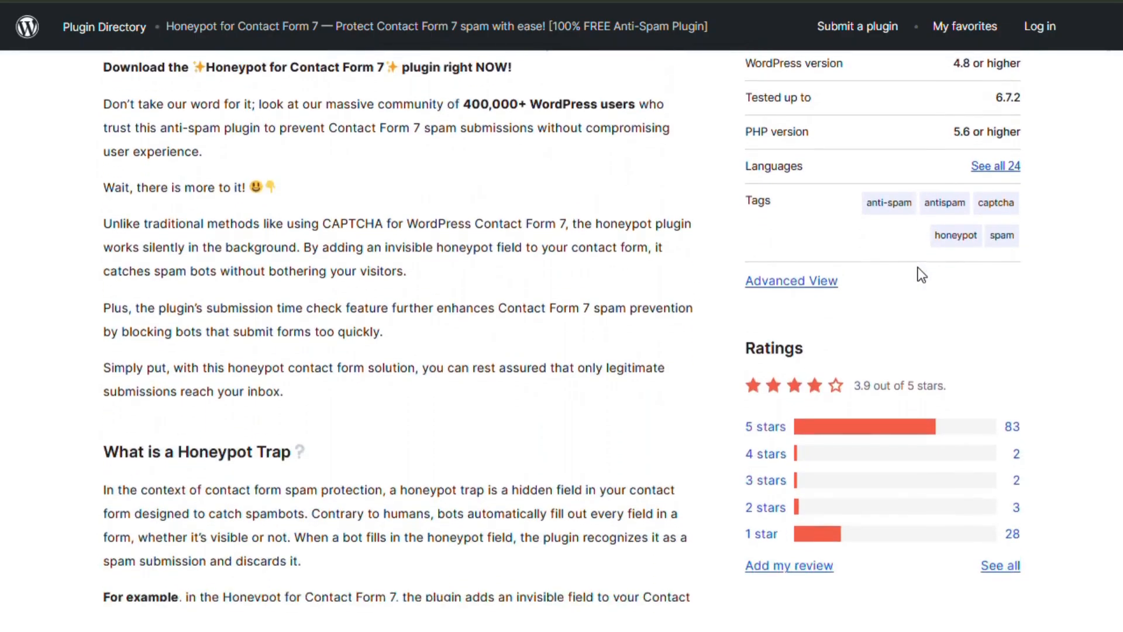
scroll(down, 3)
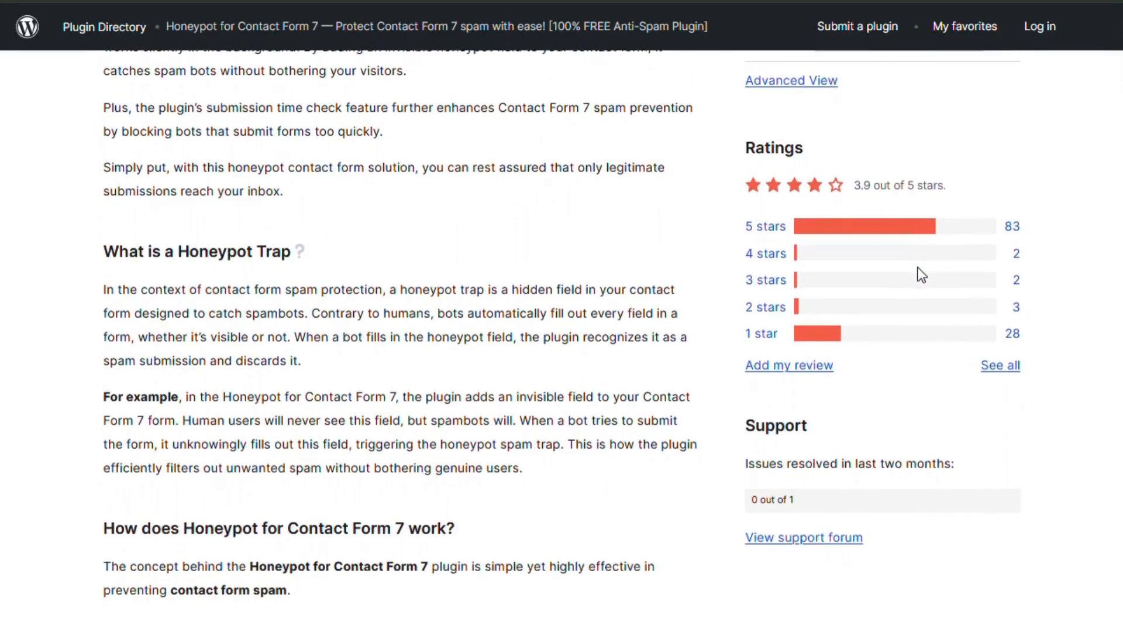
scroll(down, 3)
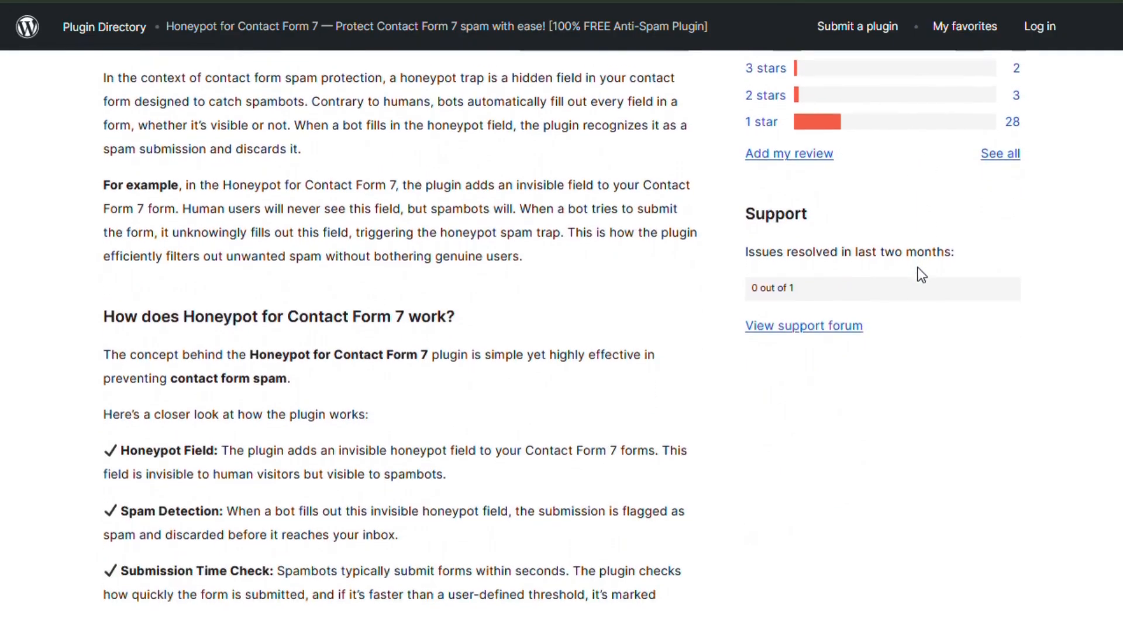
scroll(down, 3)
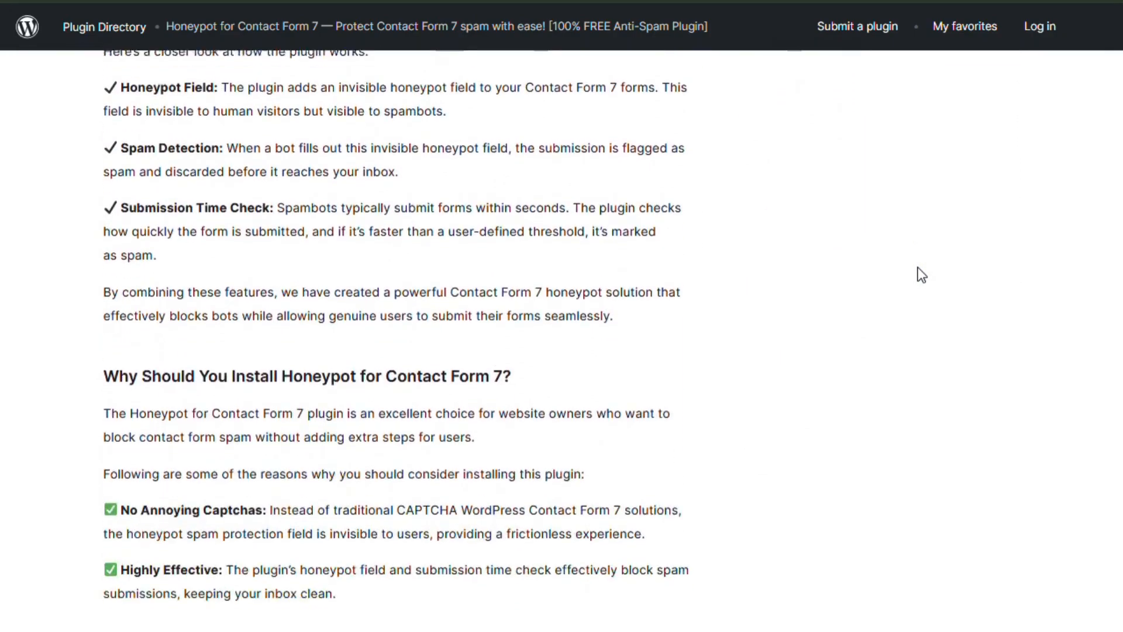
scroll(down, 3)
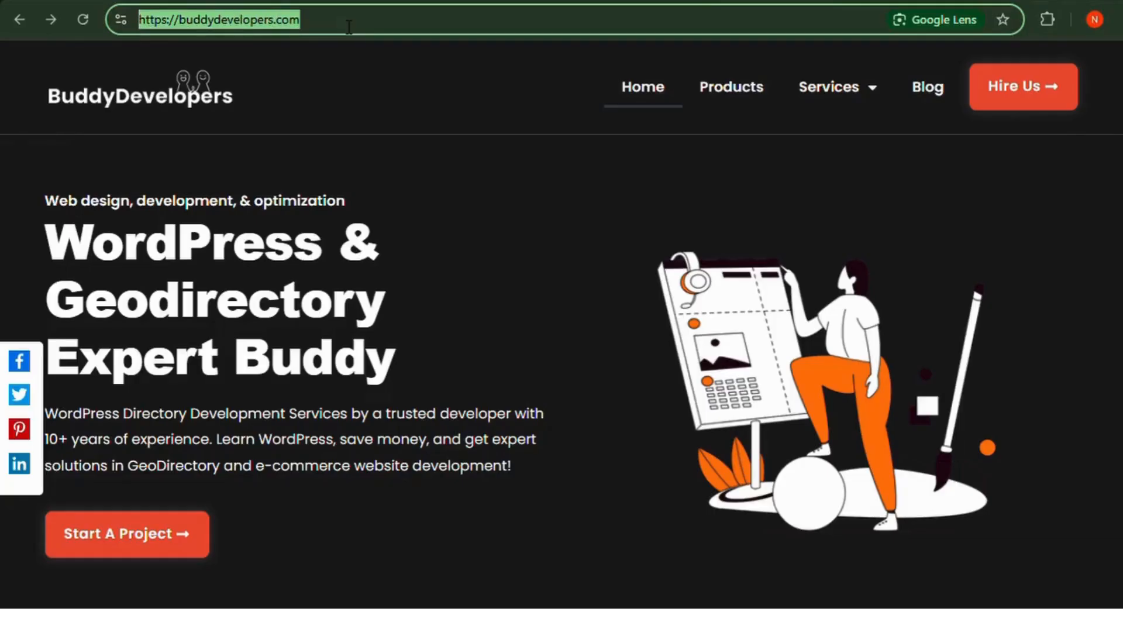
mouse_move(1022, 85)
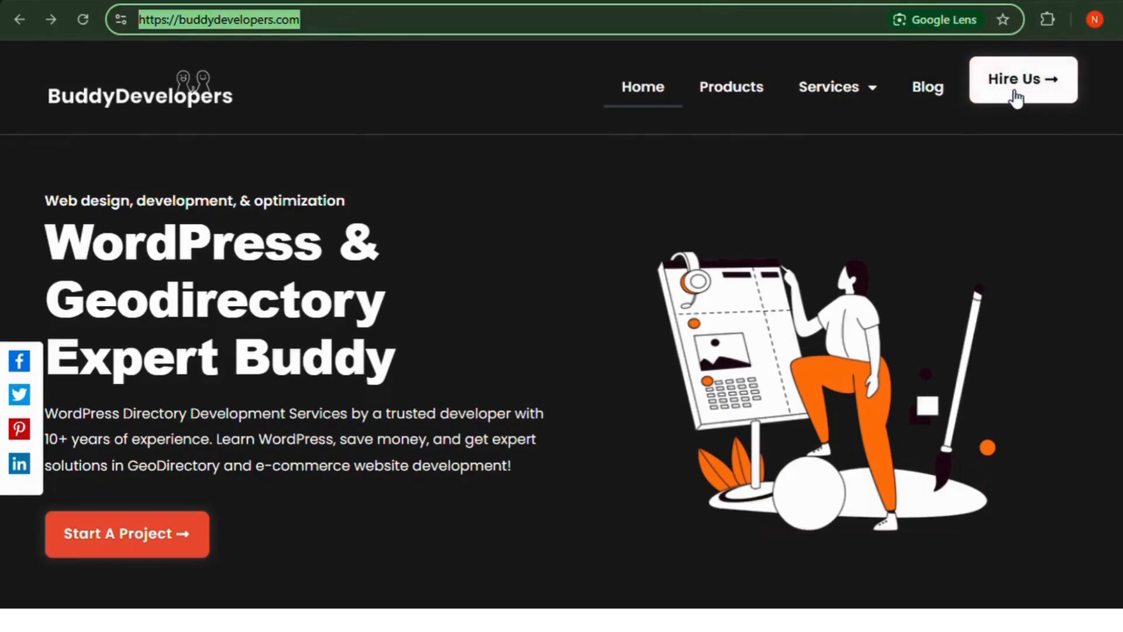
Use Hire Us on buddydevelopers.com to reach the Start a Project page.
click(1023, 79)
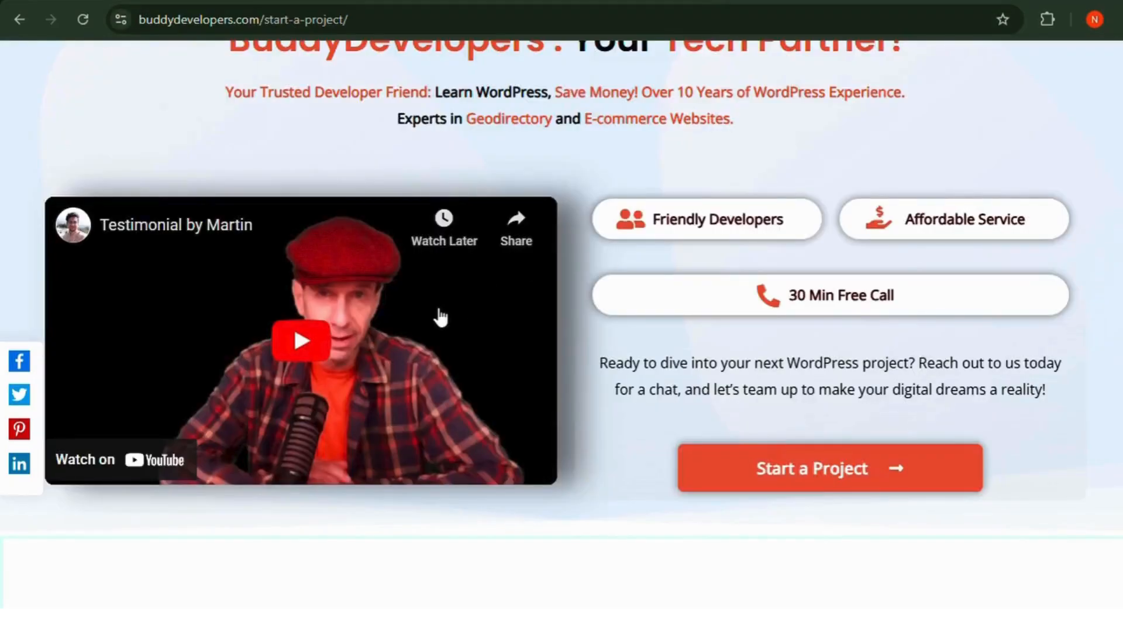